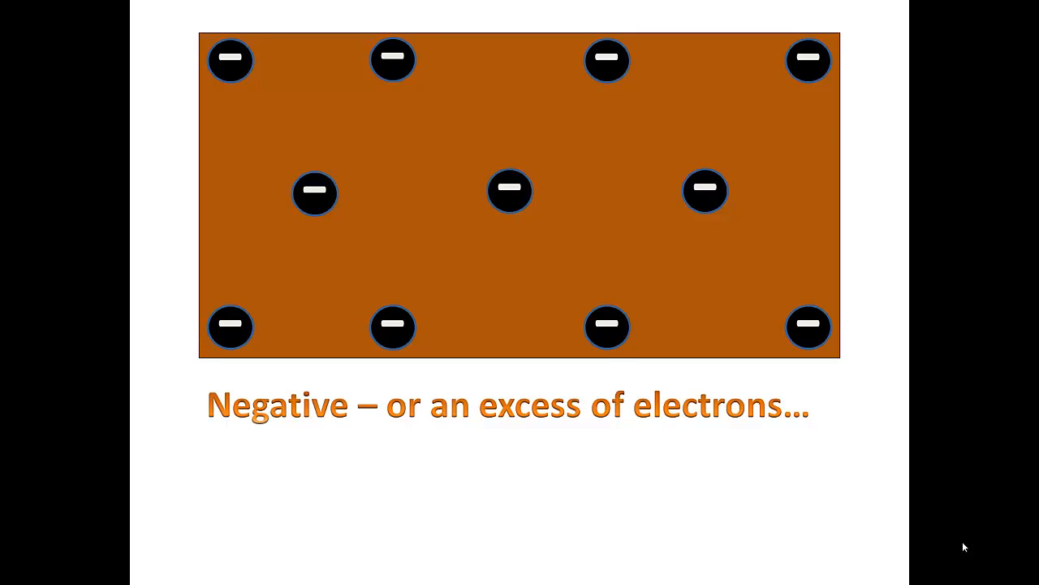
Step: Advance from the neutral copper plate slide to the closing 'Thank You for Watching' slide
{"action": "key", "text": "Right"}
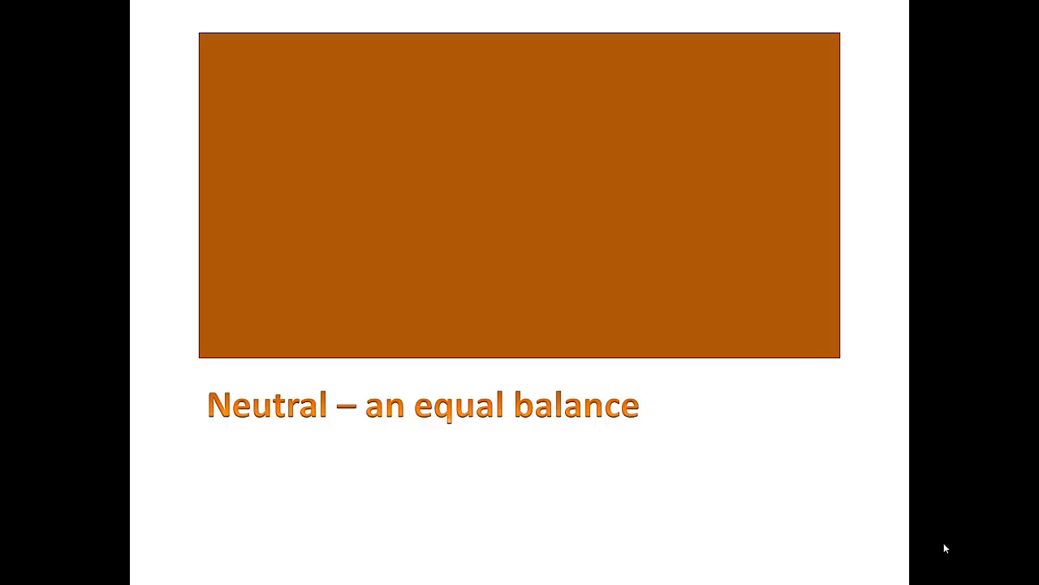
{"action": "key", "text": "Right"}
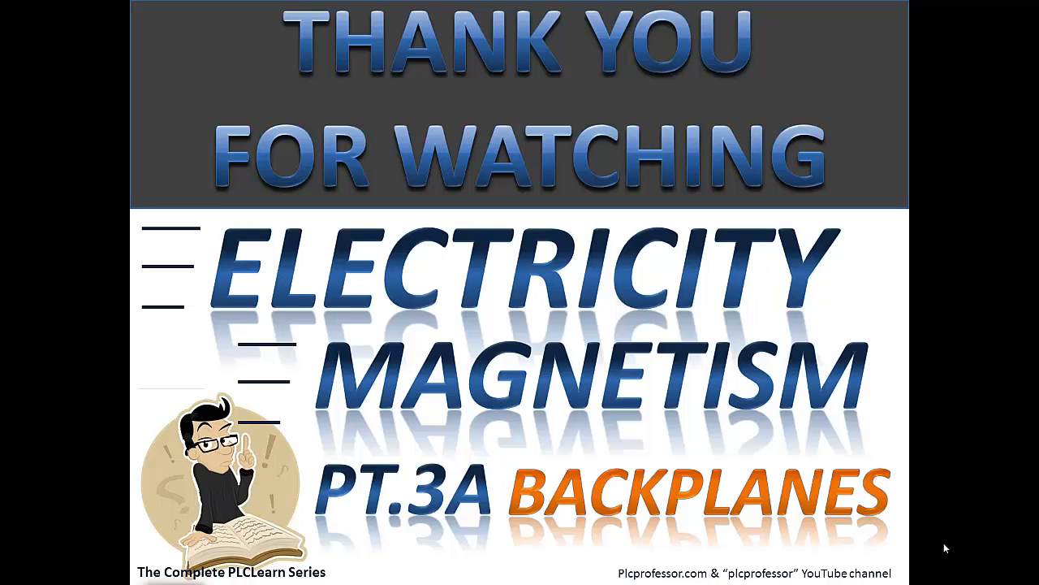